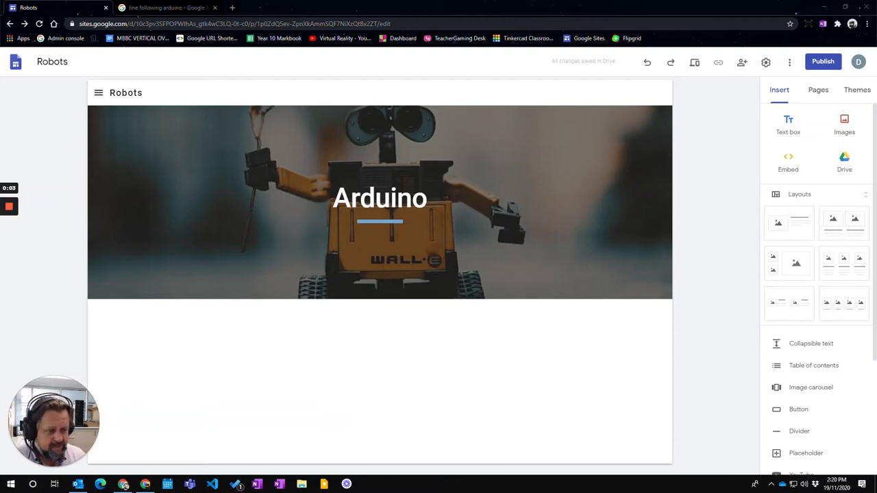
Step: Insert an Image carousel and choose Select image to pick existing photos
left_click(811, 386)
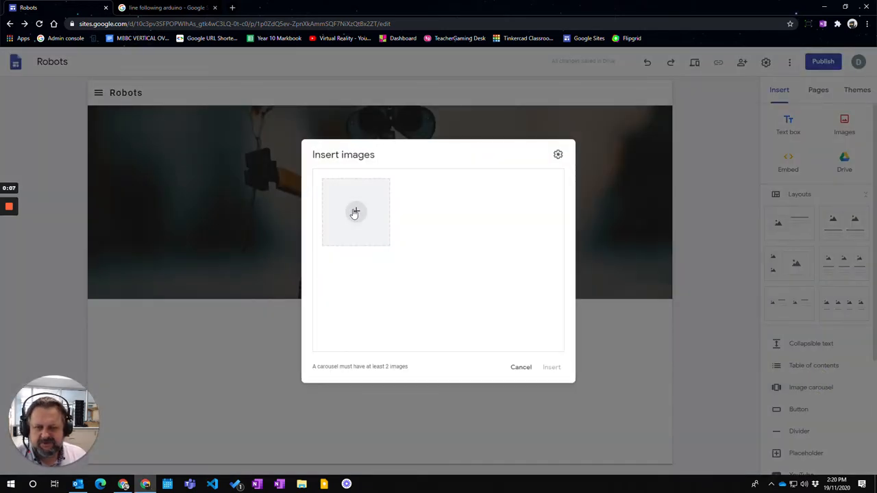
mouse_move(356, 211)
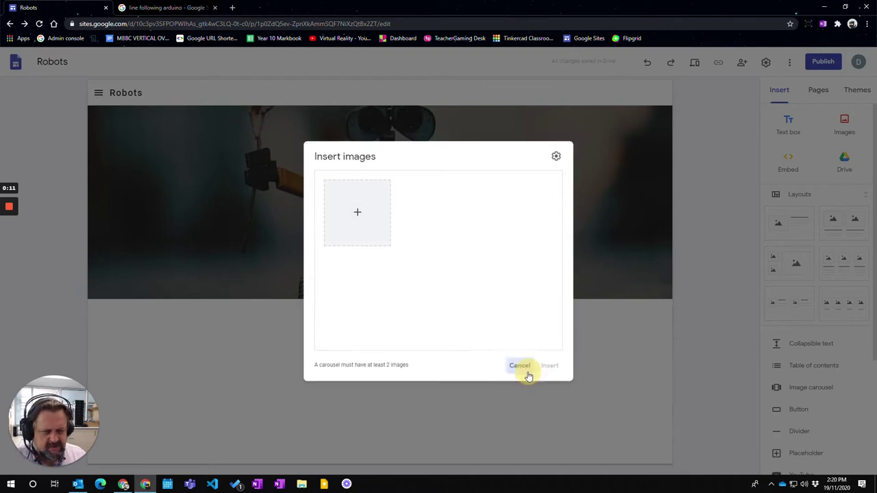
left_click(519, 364)
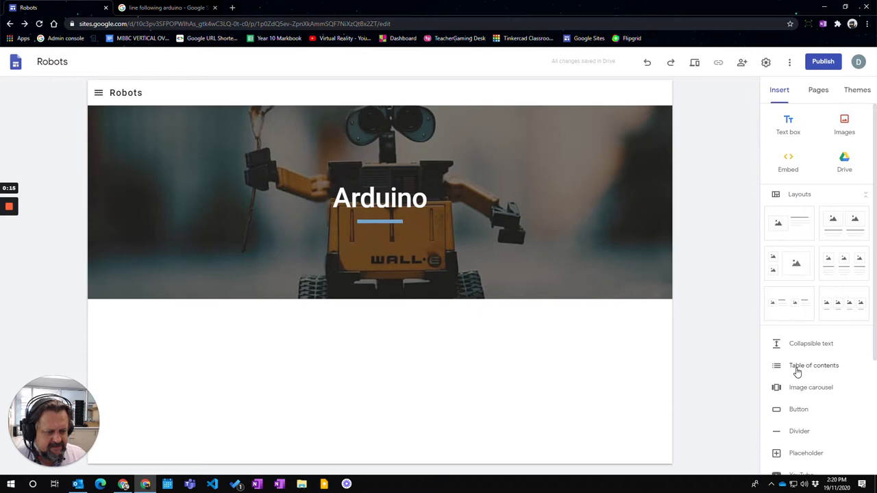
left_click(811, 387)
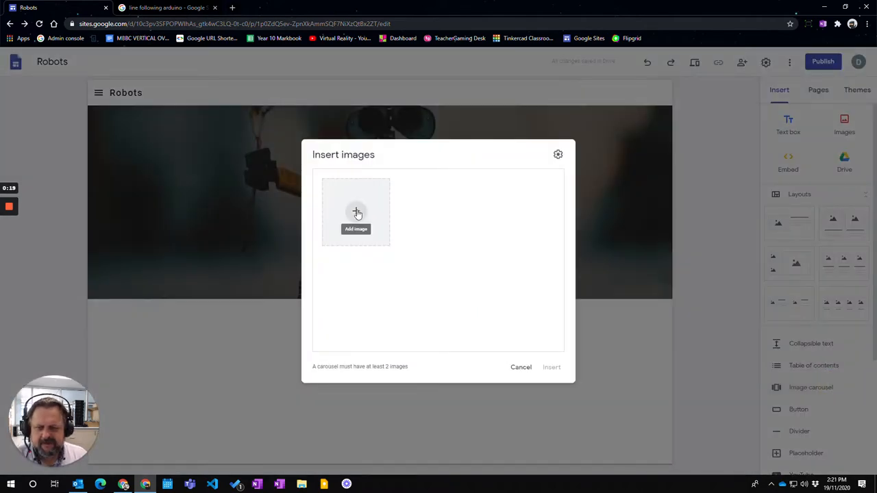
left_click(356, 211)
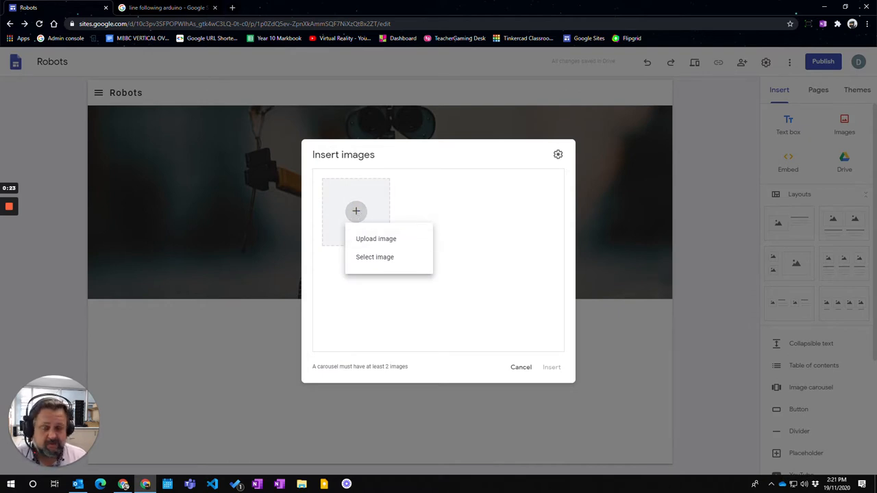
left_click(375, 258)
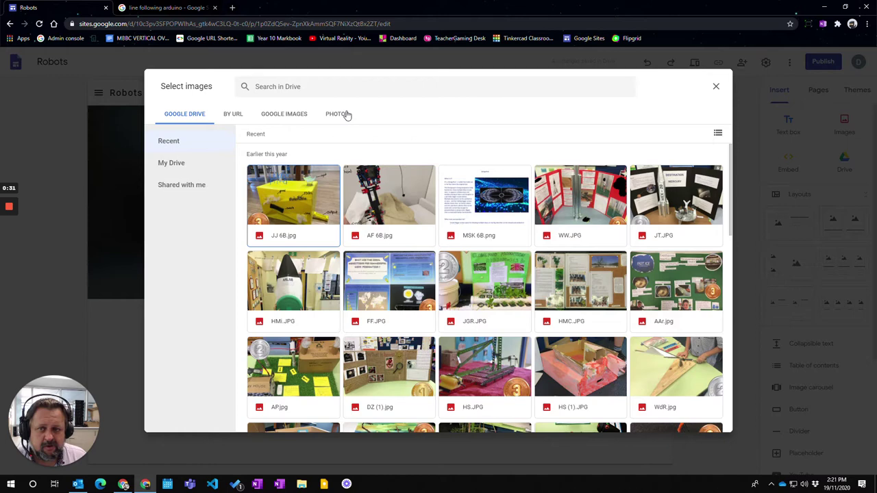
Step: Search Google Images for 'arduino' within the Select images picker
left_click(337, 114)
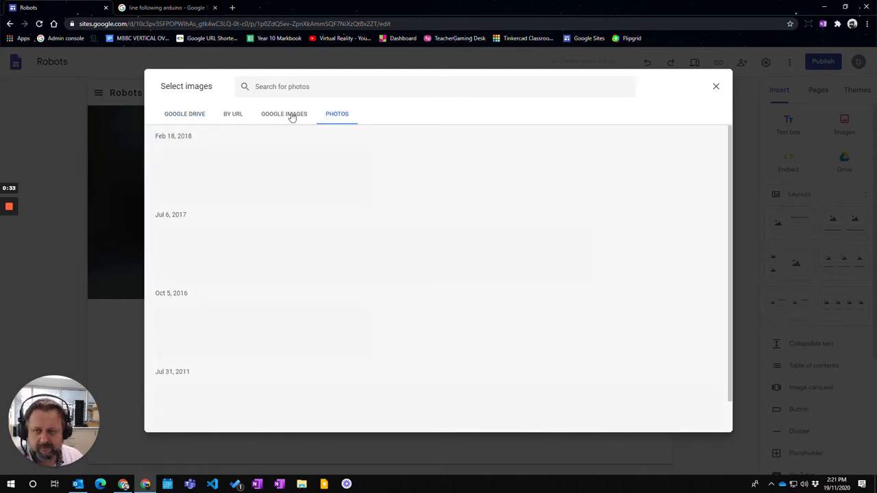
left_click(283, 113)
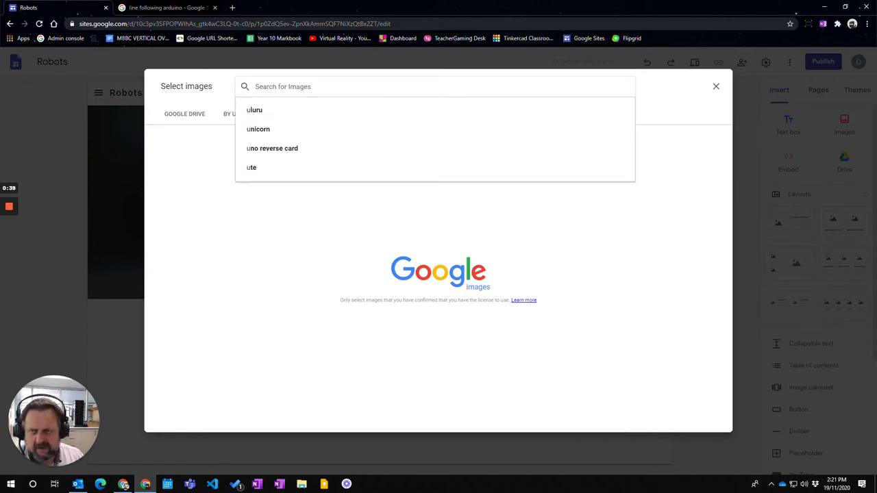
type("arduin")
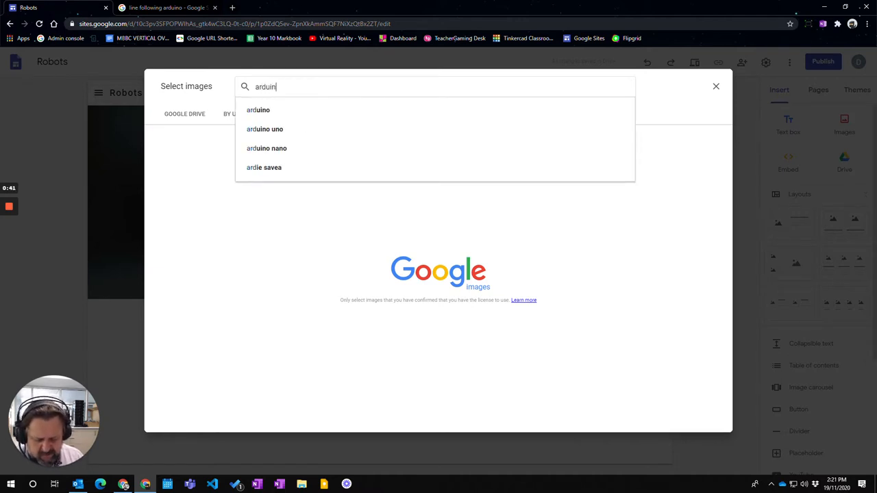
type("o")
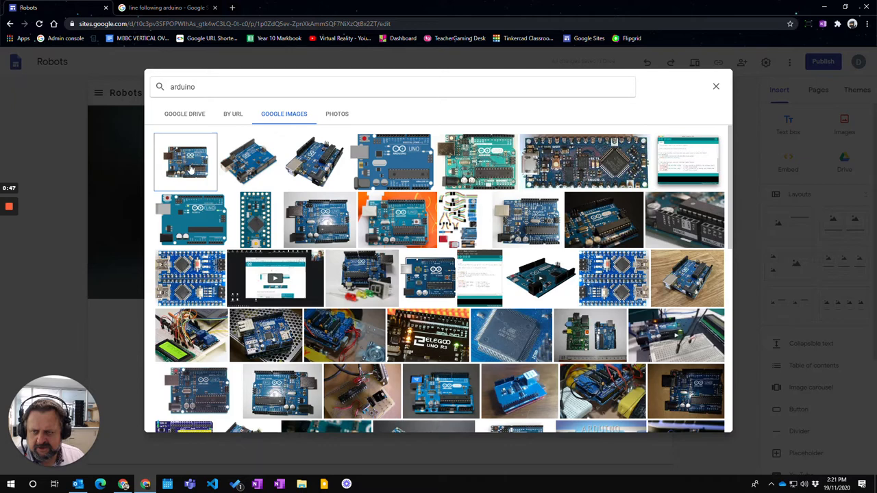
Step: Select four Arduino board photos from the results and insert them into the carousel
left_click(315, 162)
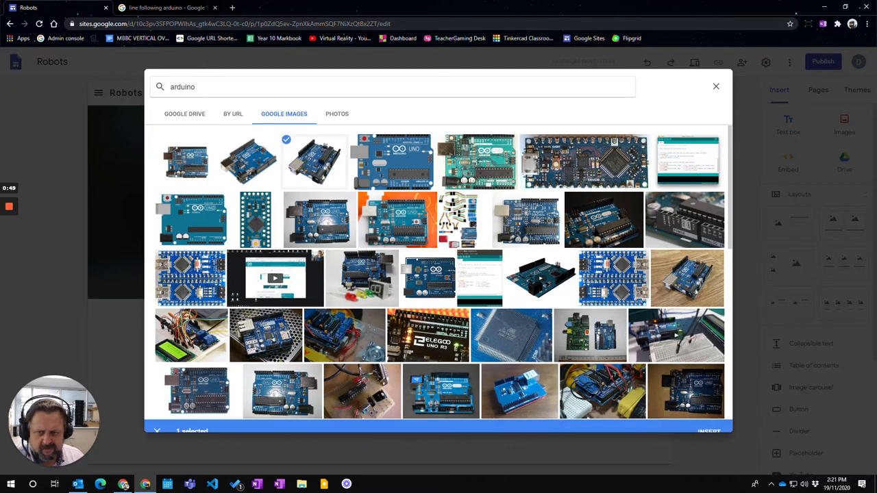
scroll("down", 3)
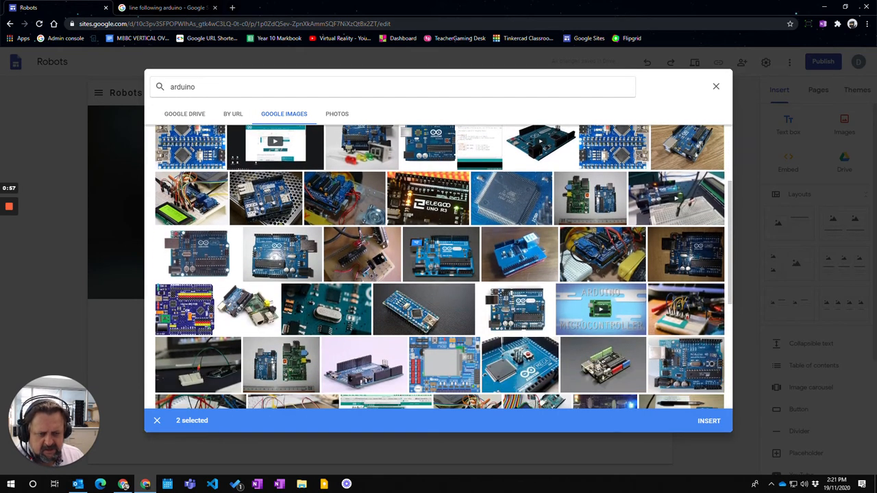
scroll("down", 3)
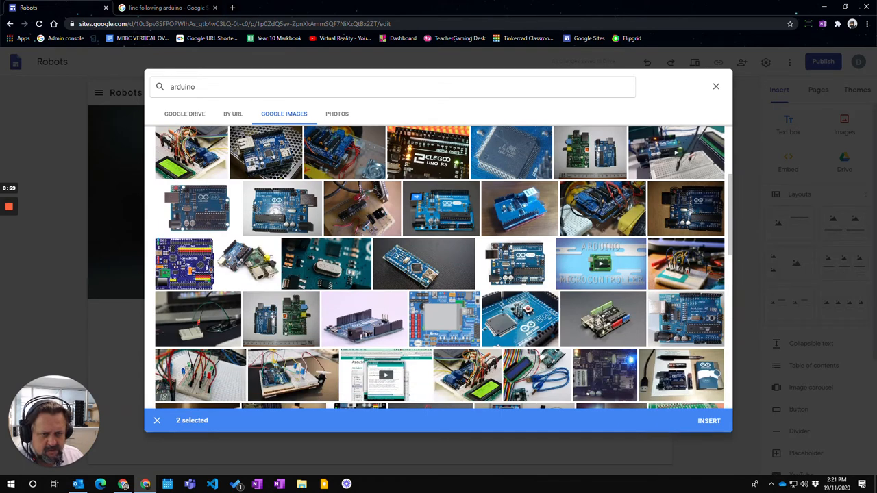
left_click(600, 208)
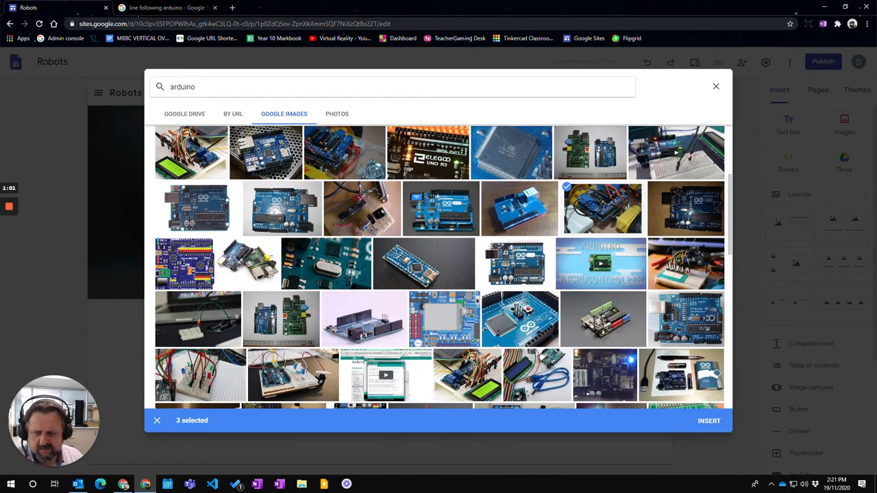
scroll("down", 3)
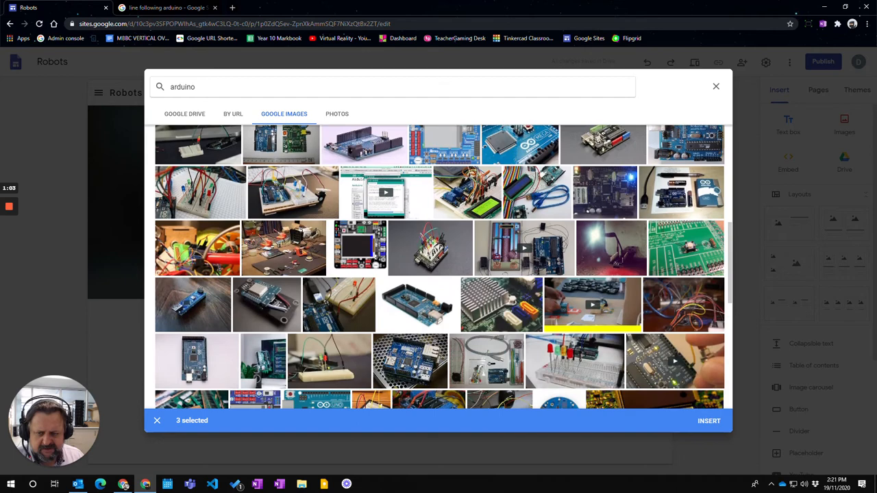
scroll("down", 3)
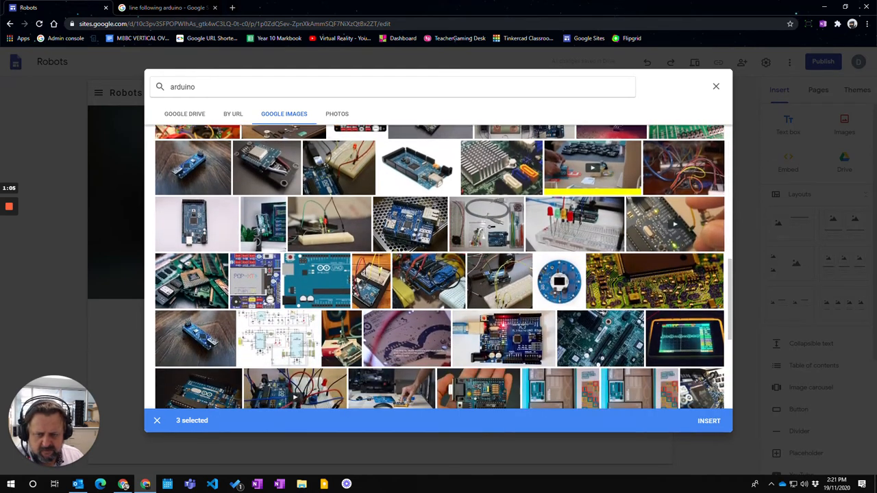
scroll("down", 3)
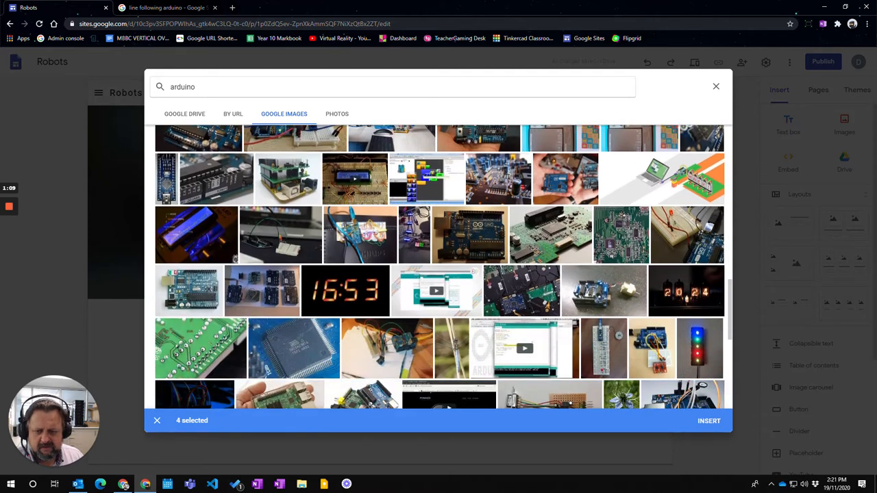
scroll("down", 3)
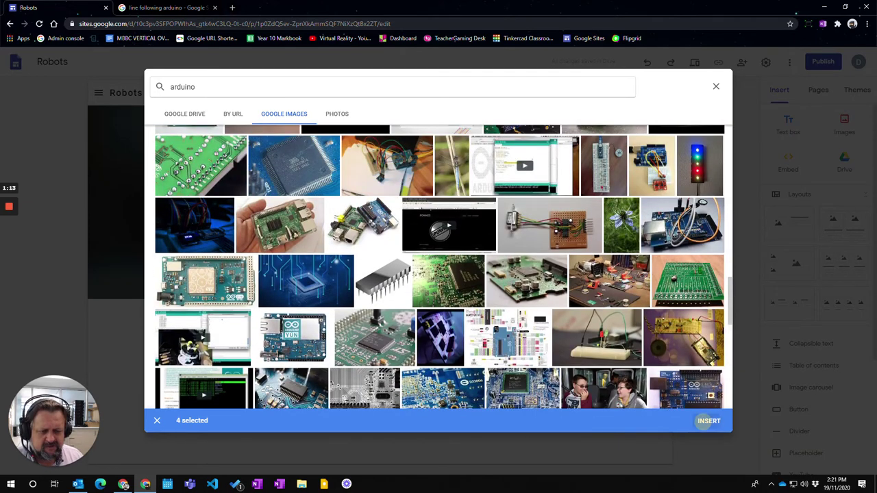
left_click(709, 421)
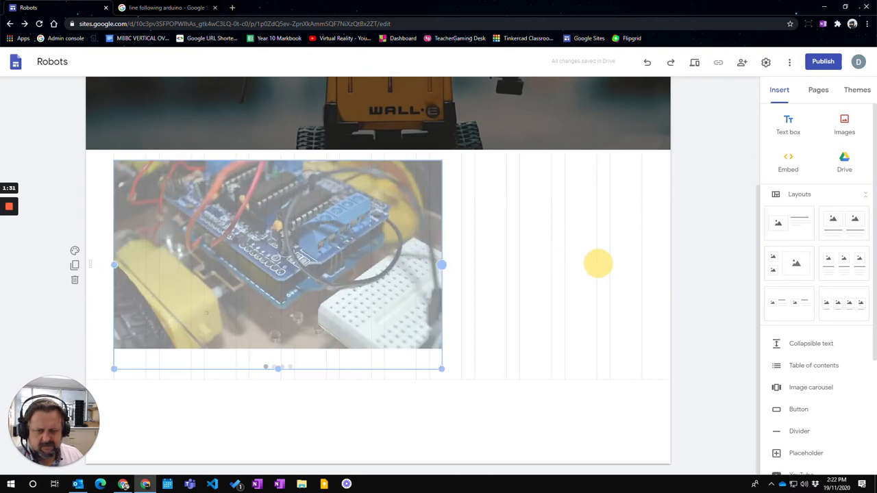
Step: Widen the carousel to the full page width and bring up its editing options
left_click_drag(441, 266, 641, 266)
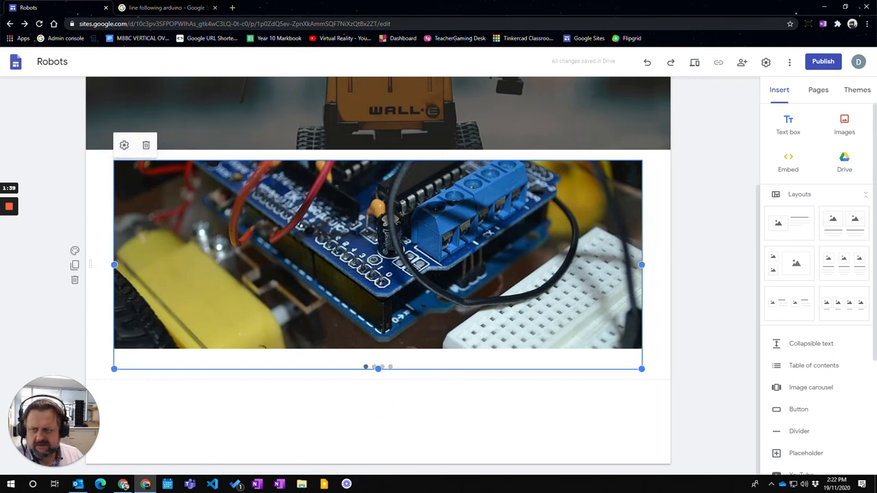
left_click(123, 145)
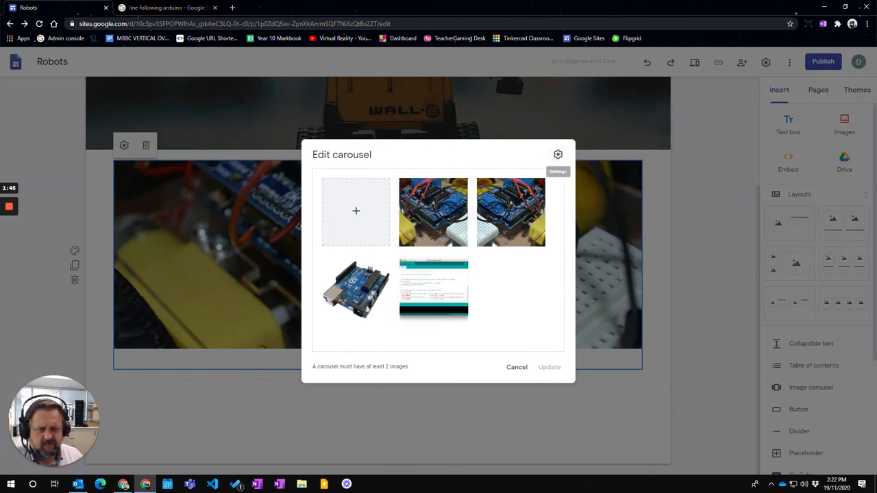
Step: Enable Auto-start in the carousel settings and apply with Update
left_click(557, 153)
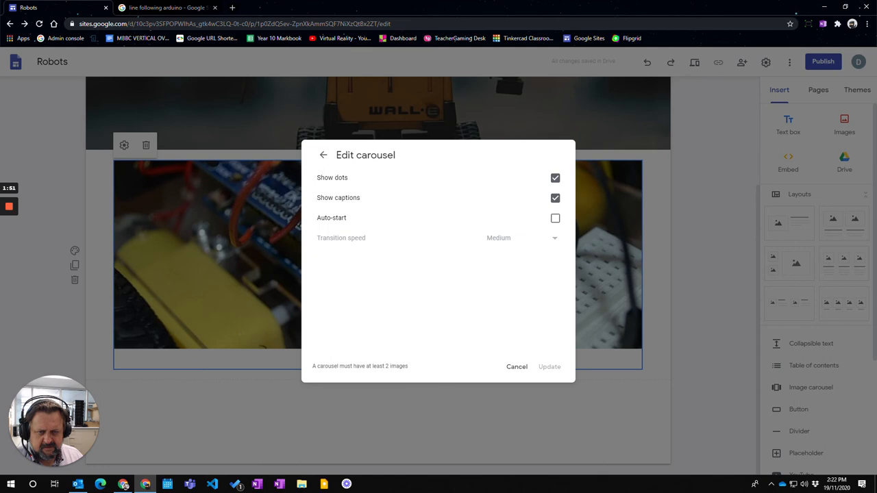
left_click(555, 218)
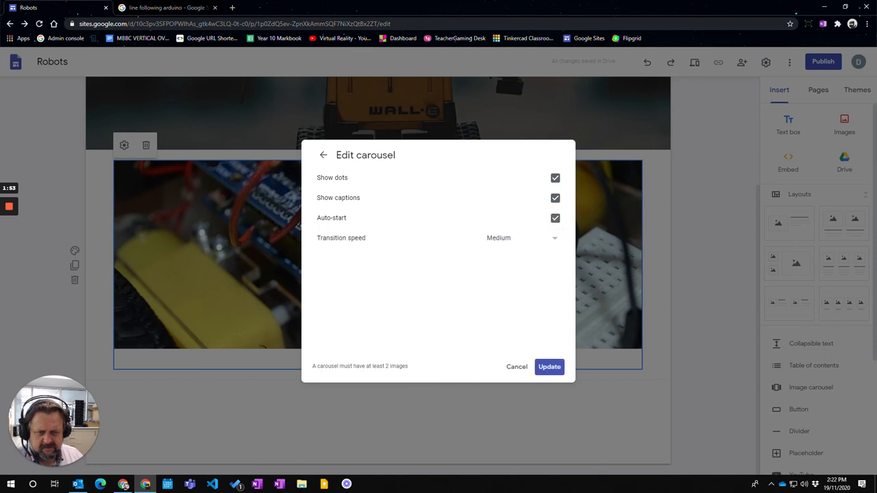
left_click(549, 367)
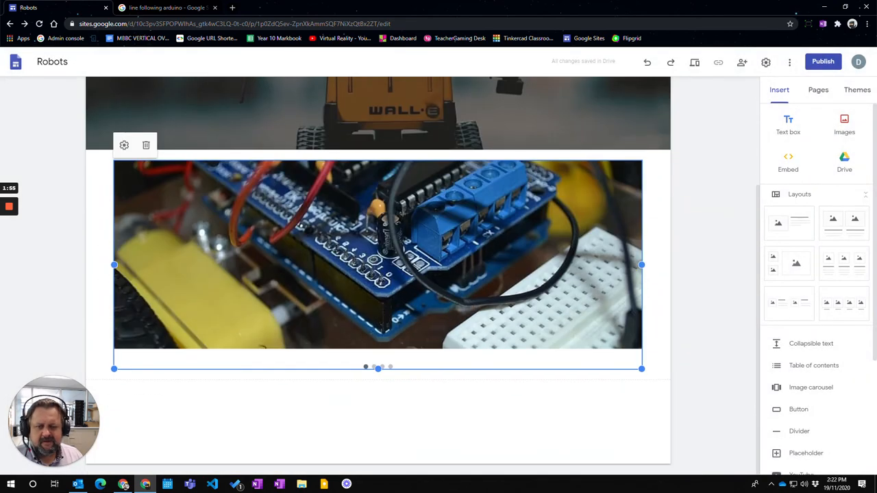